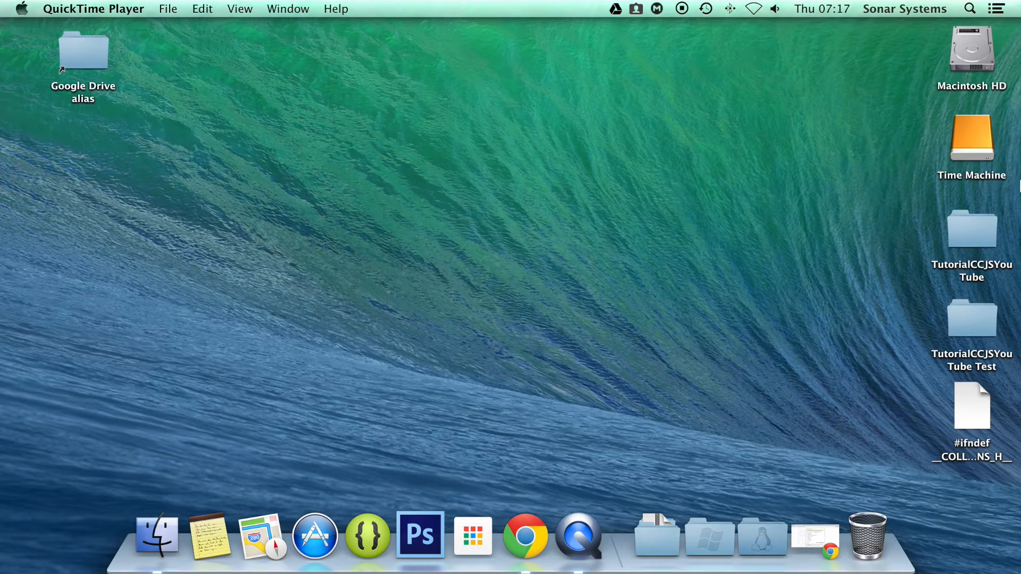
mouse_move(963, 232)
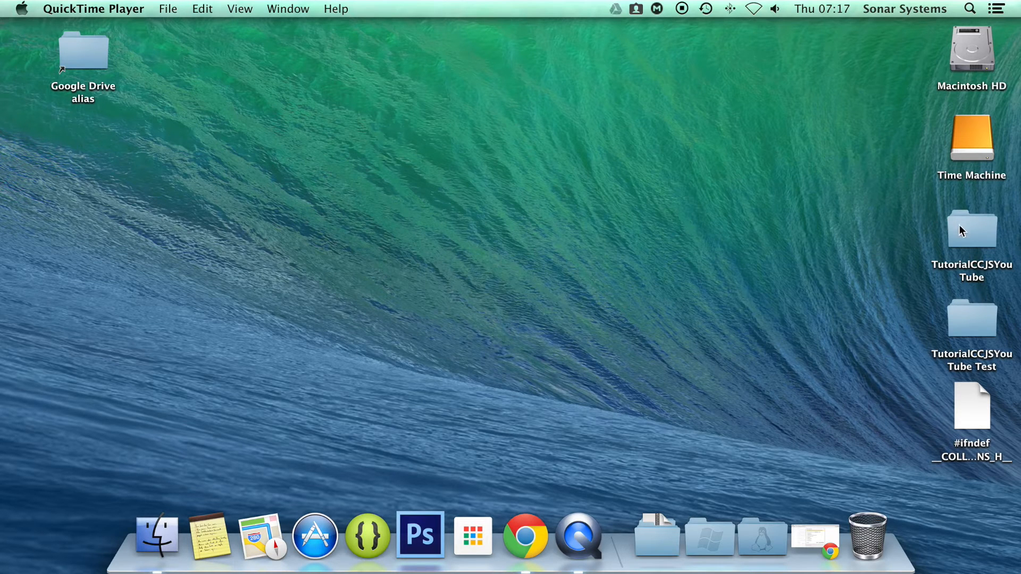
- Open the TutorialCCJSYouTube folder, browse into src, and open app.js in Sublime Text
double_click(971, 228)
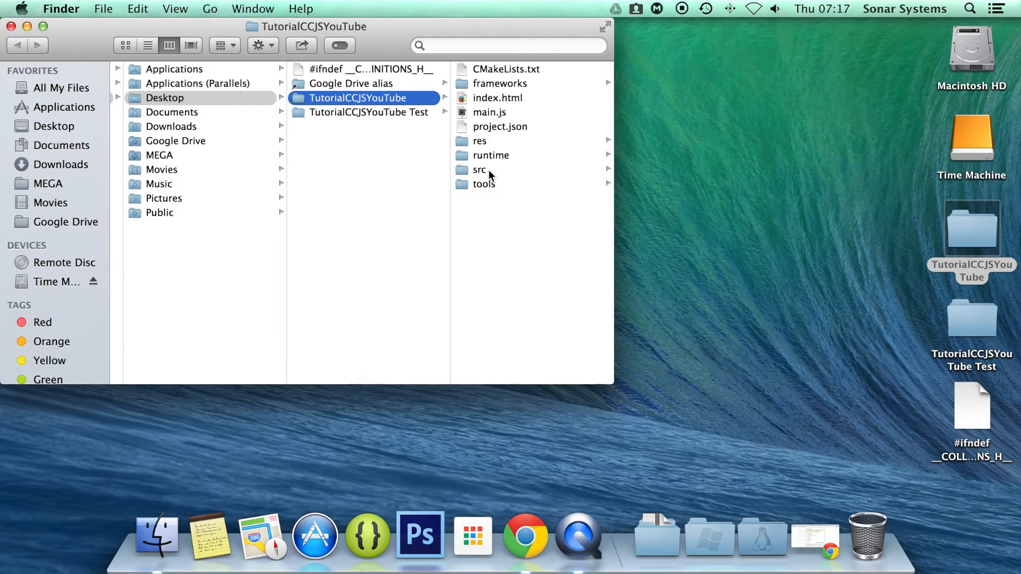
left_click(480, 169)
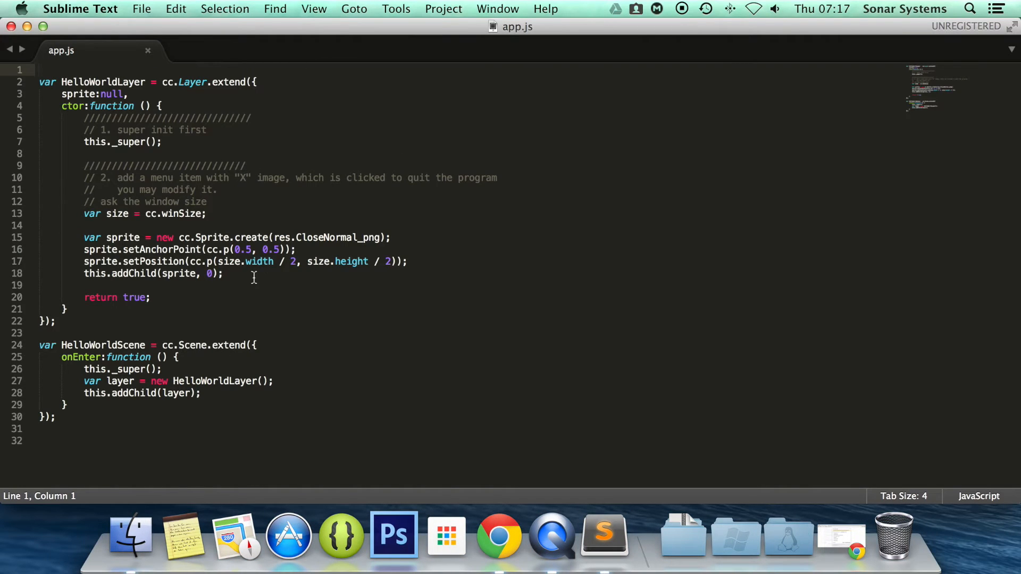
- Declare var sprite_action = cc.JumpTo.create(); on a new line after addChild
left_click(254, 274)
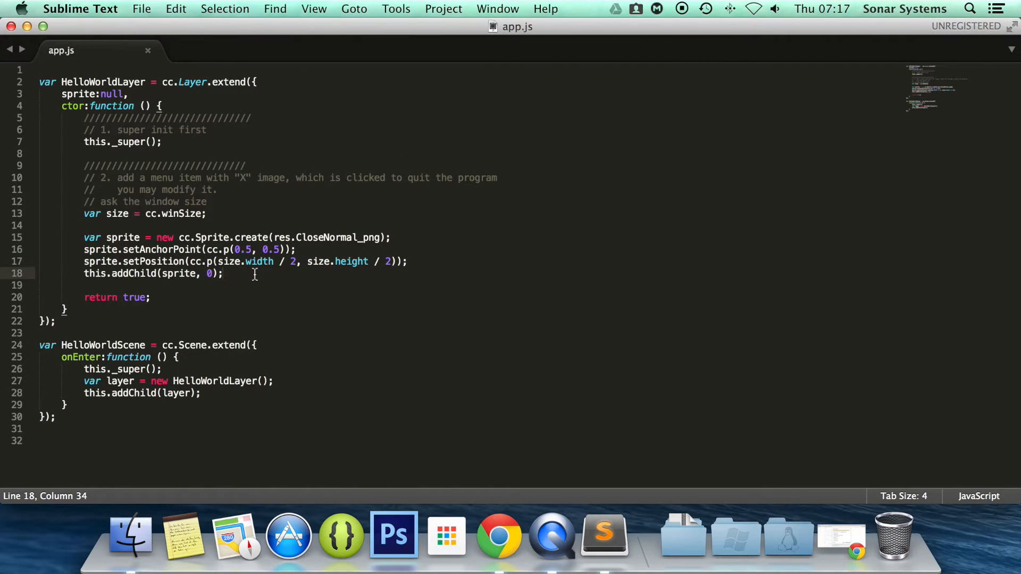
type("var sprit")
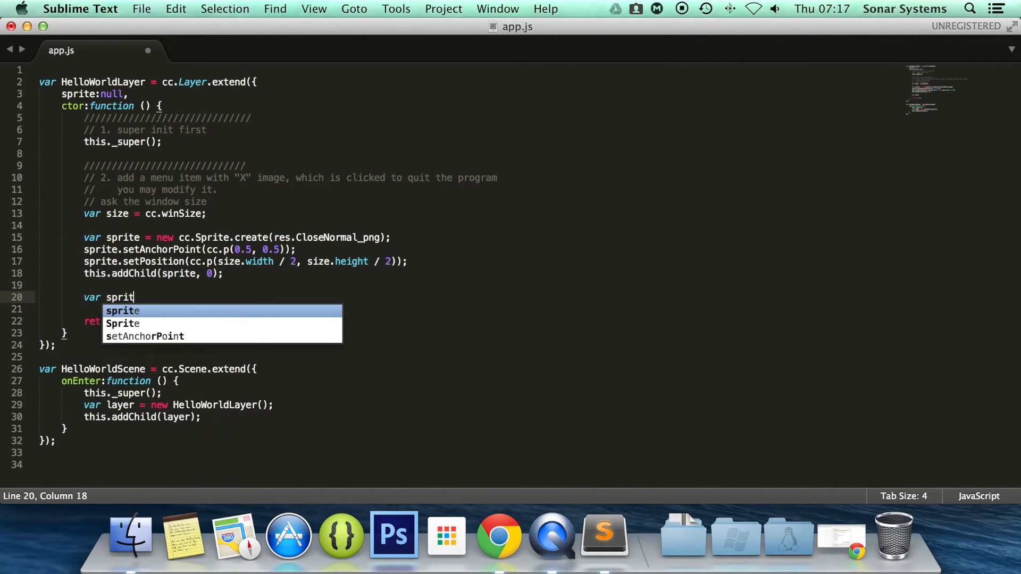
type("e_action")
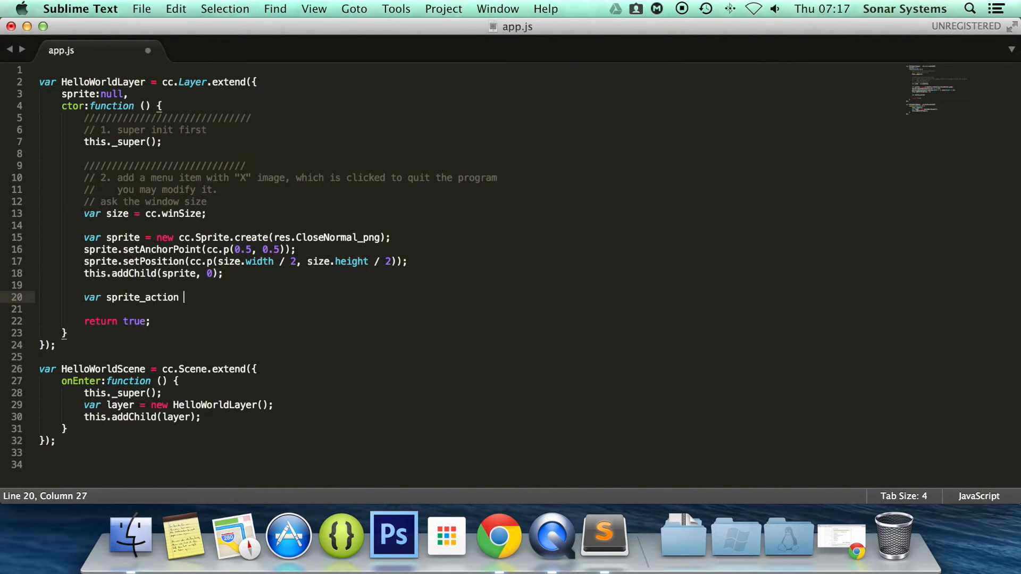
type("= c")
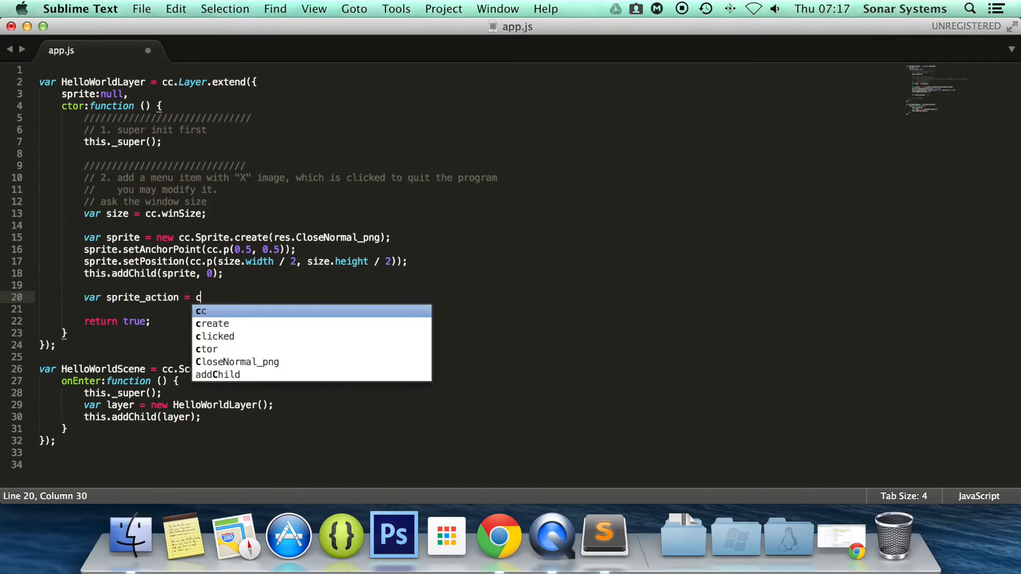
type("c.JumpTo")
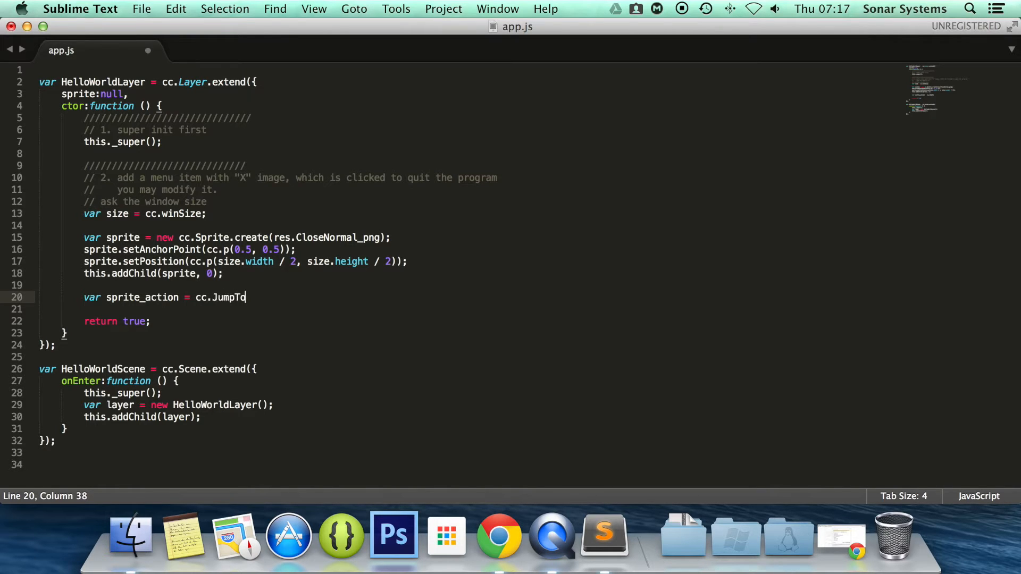
type(".create(")
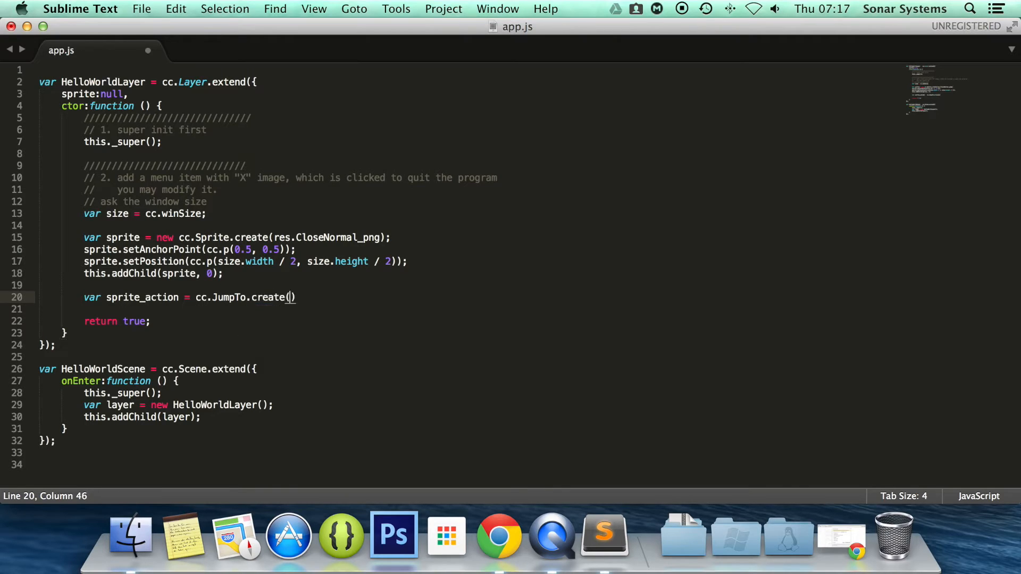
type(";")
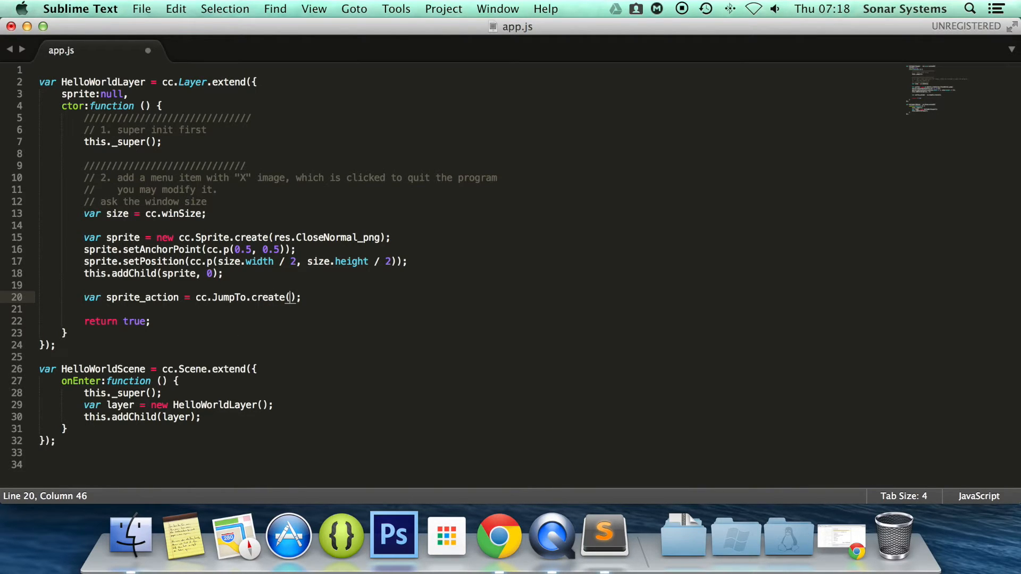
- Fill in the JumpTo arguments: 2 seconds, cc.p(100, 200), height 50, 4 jumps
type("2,")
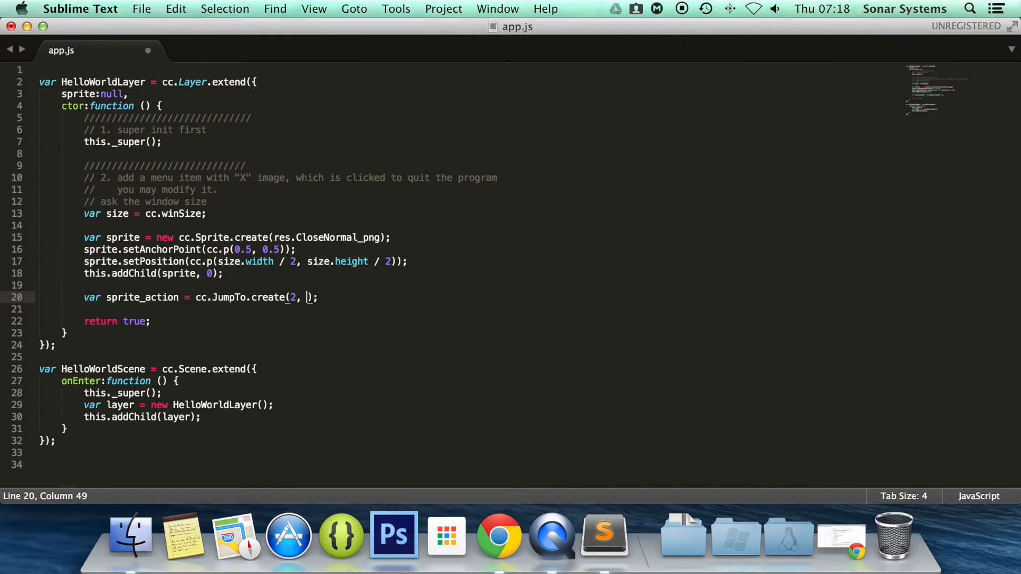
type("cc.p()")
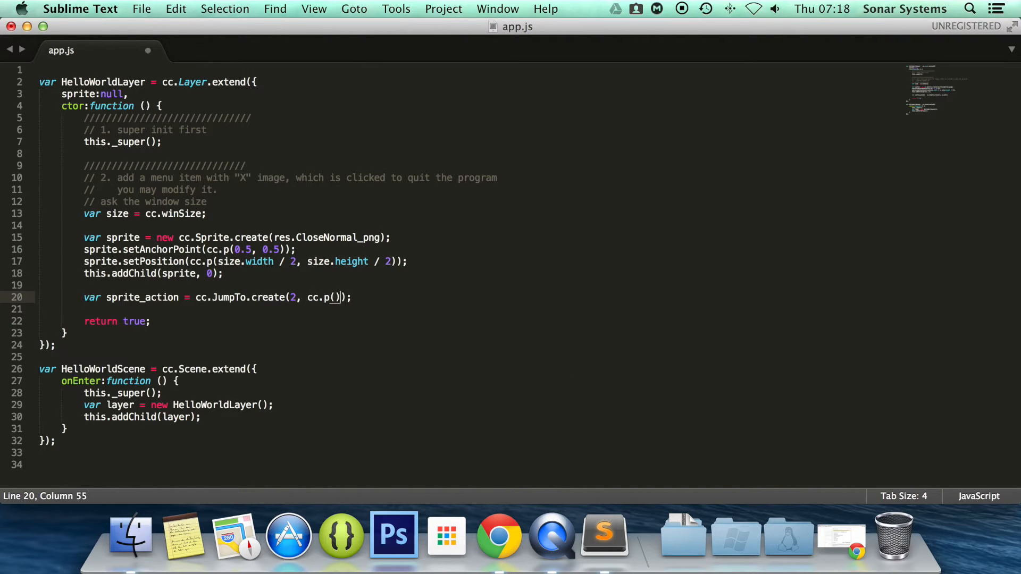
type("100, 20")
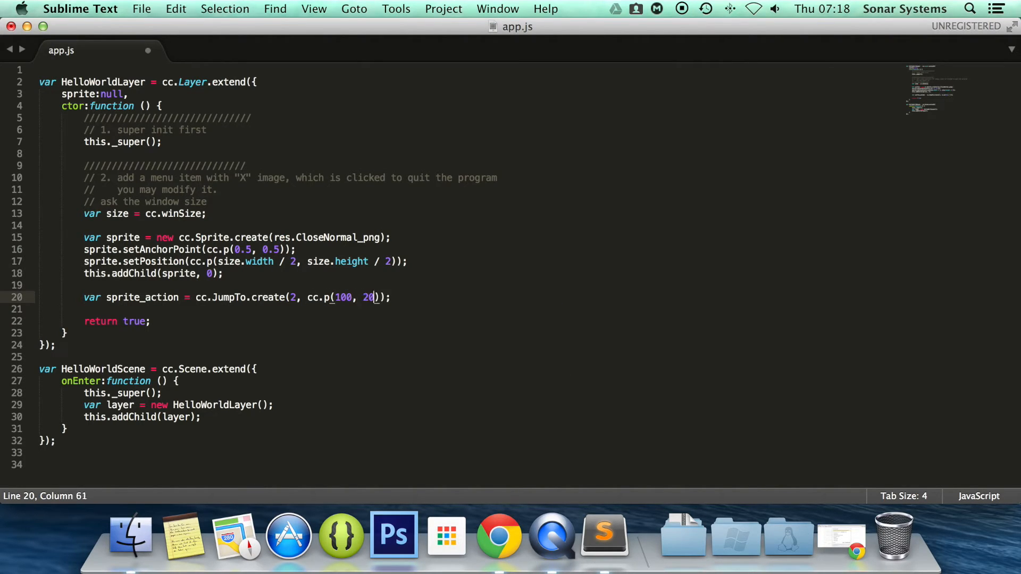
type("0),")
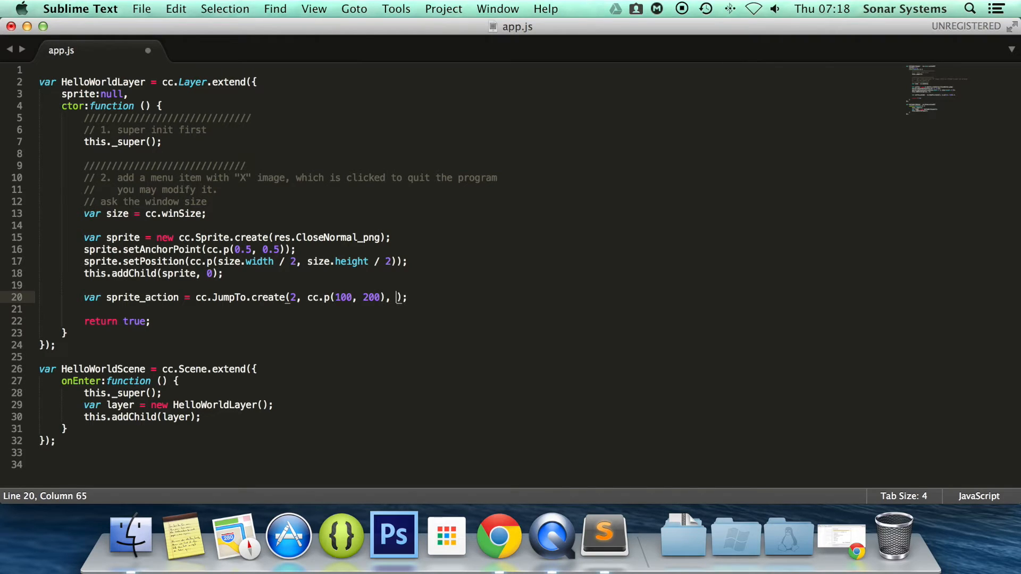
type("50")
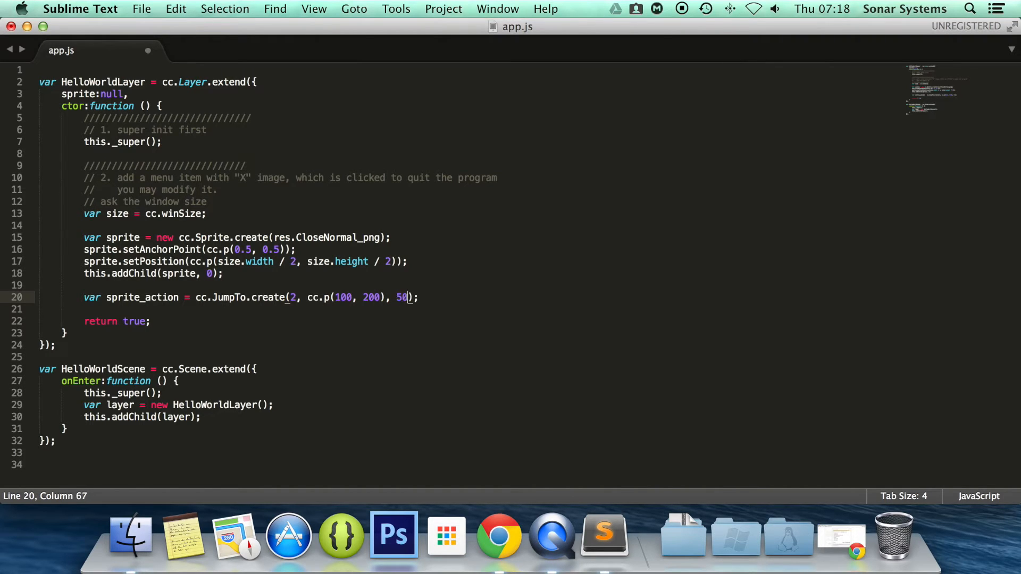
type(",")
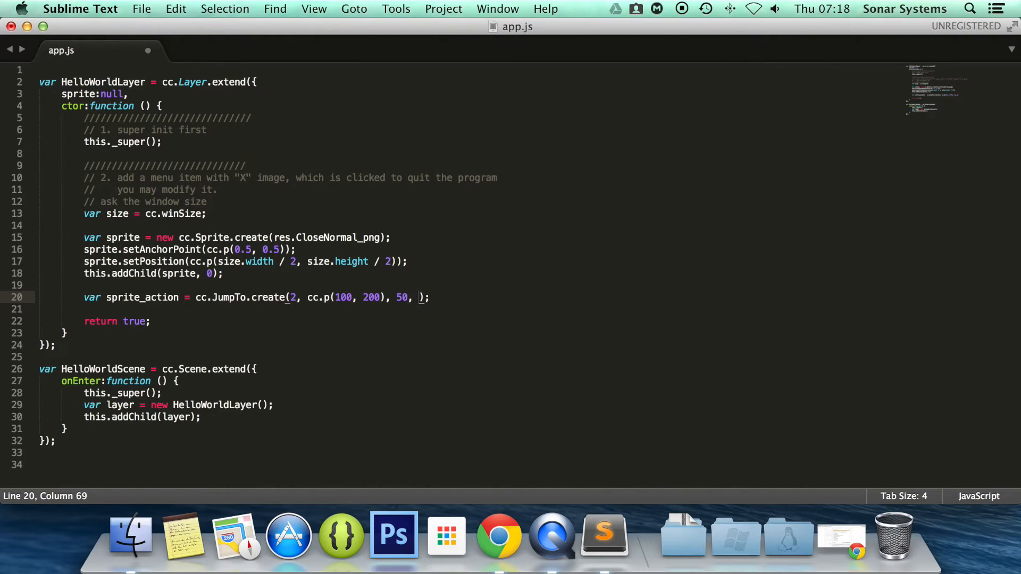
type("4")
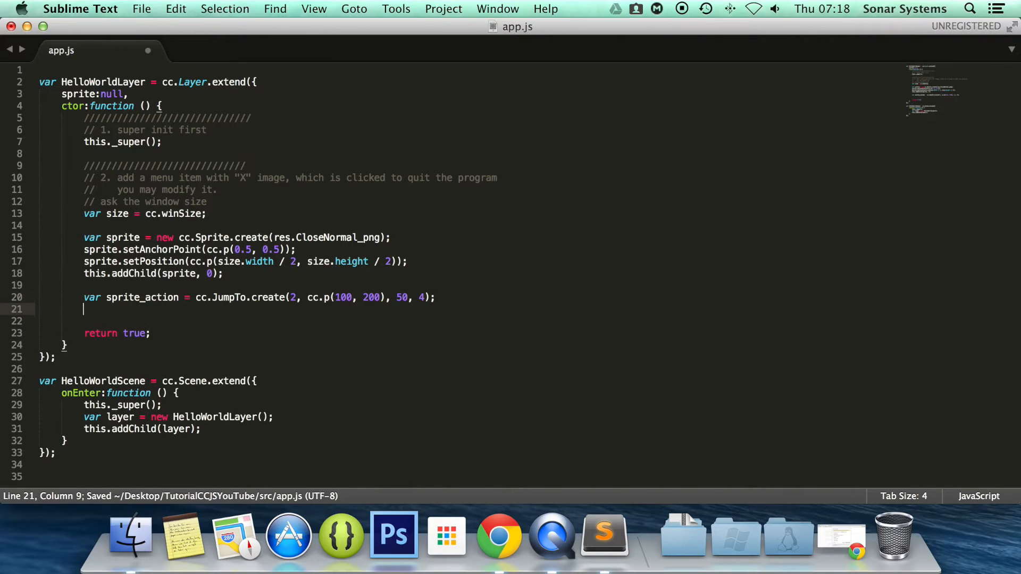
- Add sprite.runAction(sprite_action); on the next line and save app.js
type("sprite.")
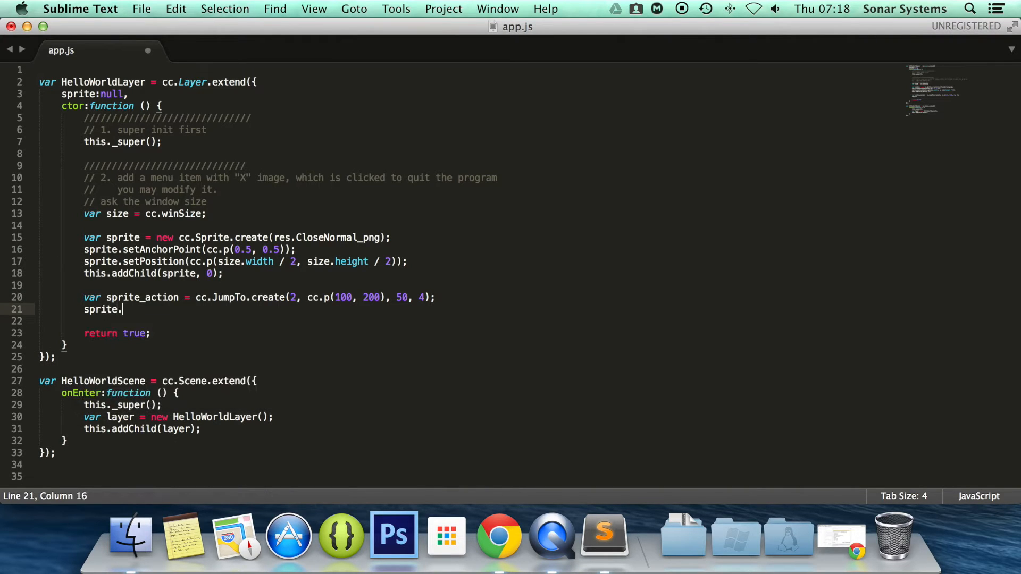
type("runAction")
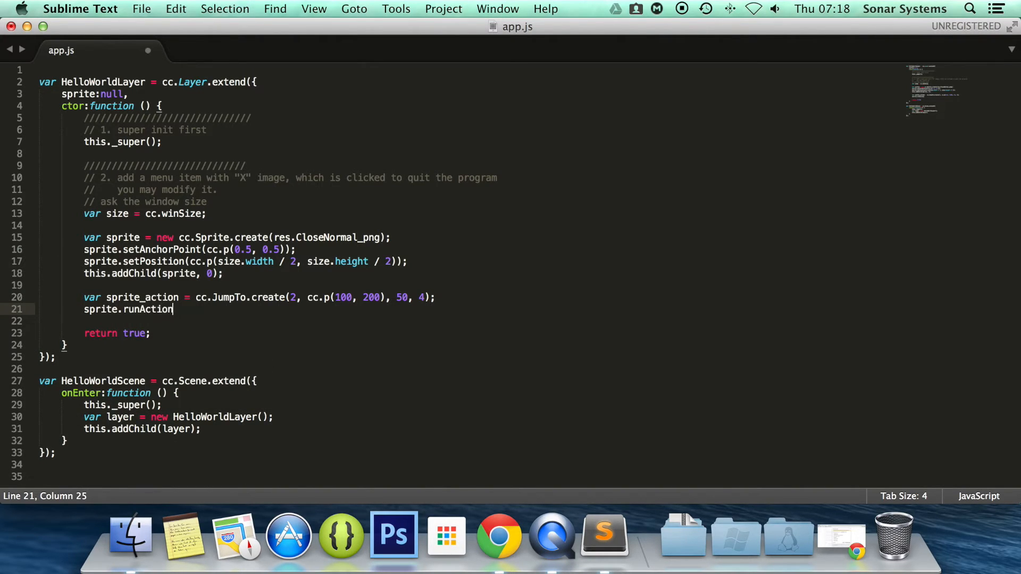
type("(sprite_action);")
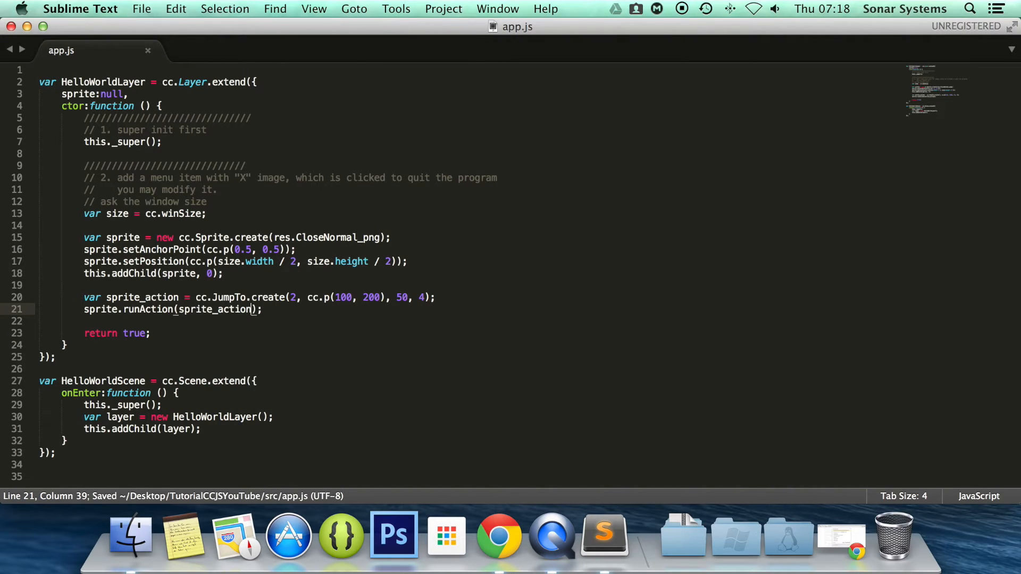
mouse_move(20, 50)
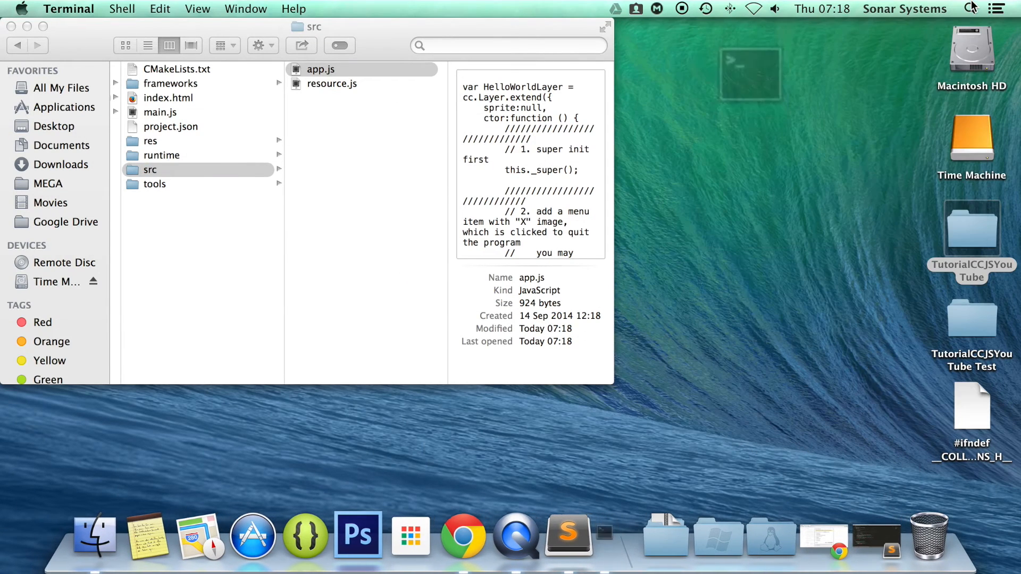
- Run 'cocos run -p web' in Terminal to launch the game in Chrome, then return to app.js
left_click(748, 73)
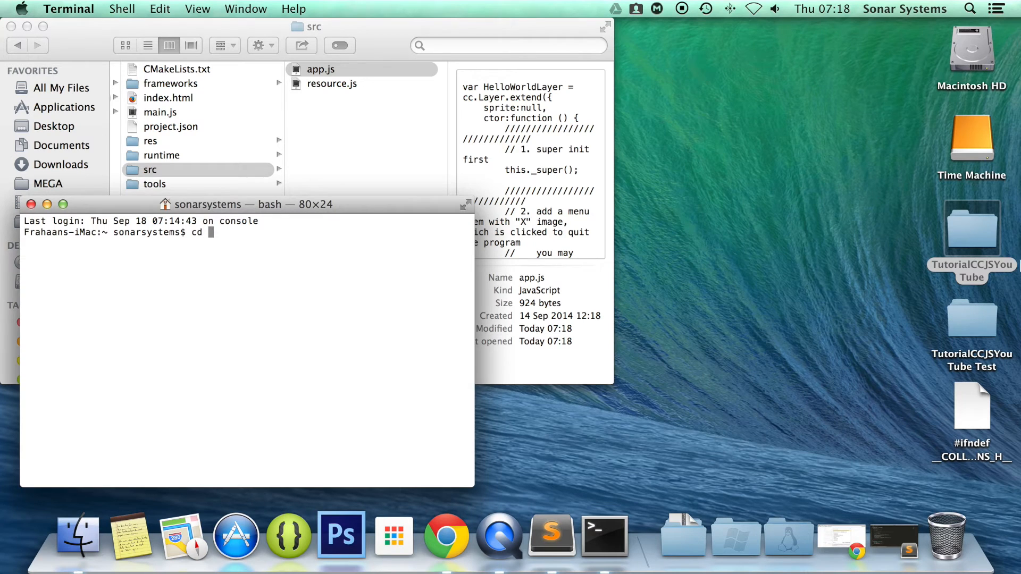
mouse_move(993, 229)
type("c")
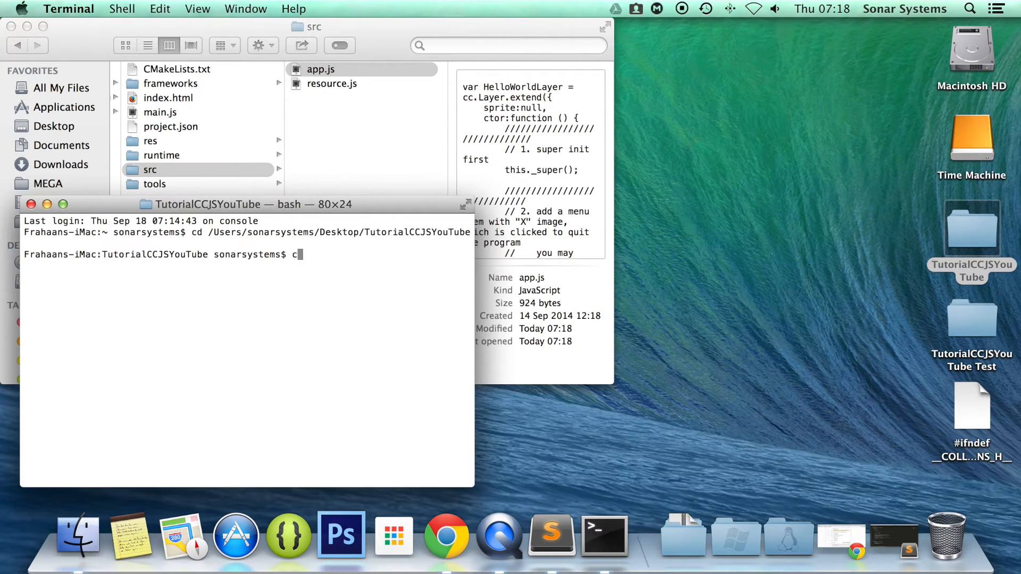
type("ocos run -")
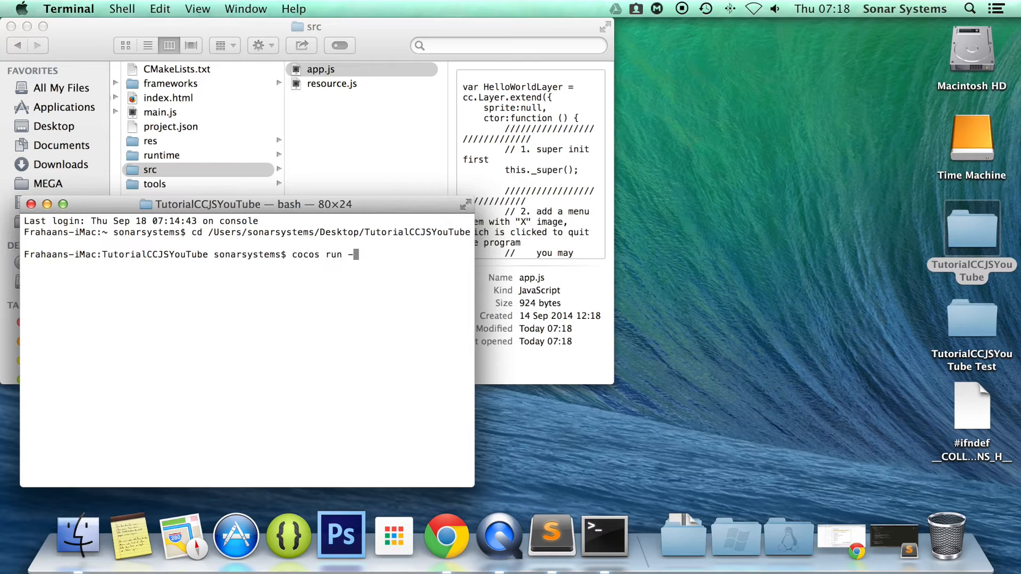
key("Return")
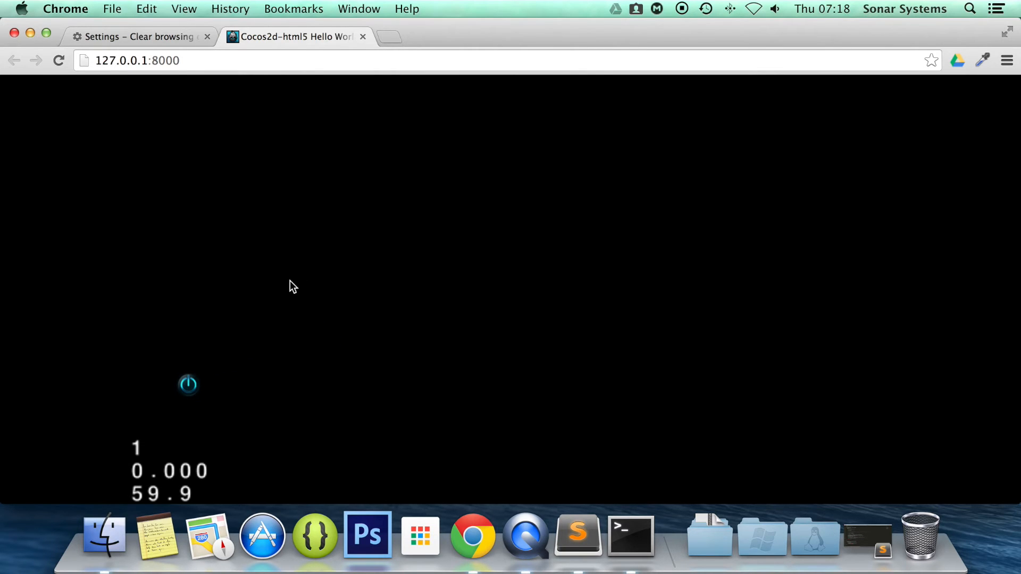
left_click(576, 535)
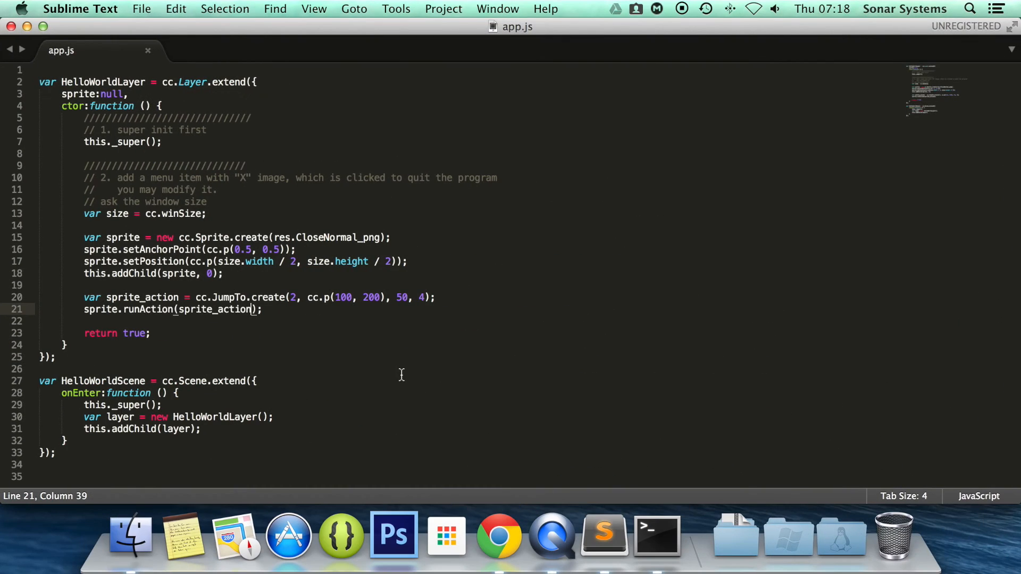
mouse_move(364, 299)
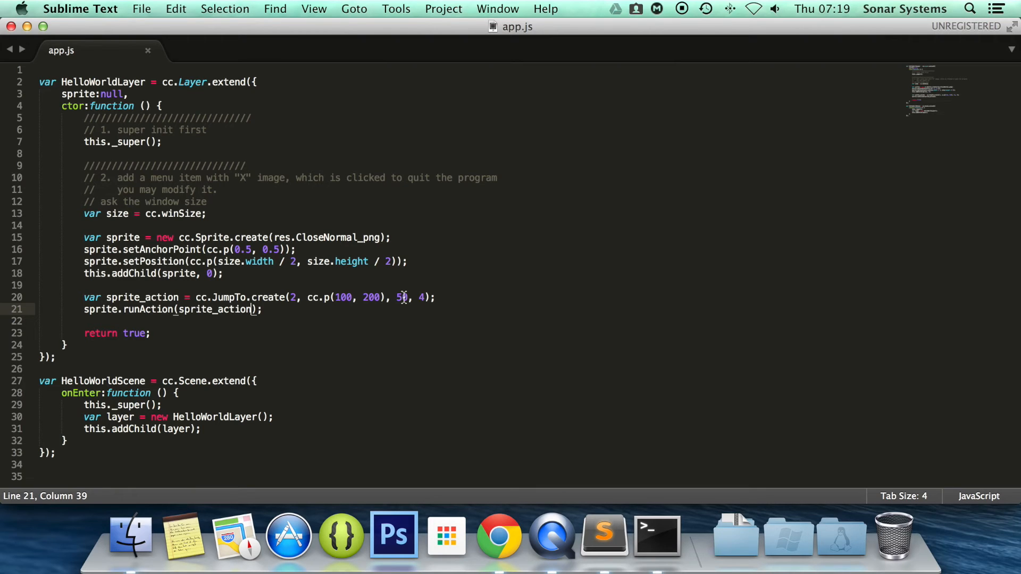
left_click(183, 213)
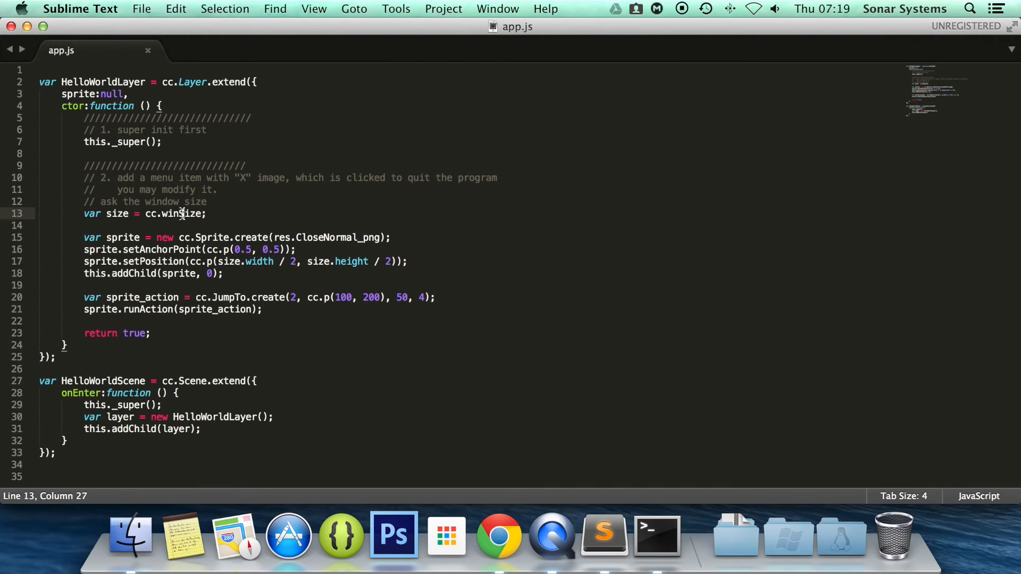